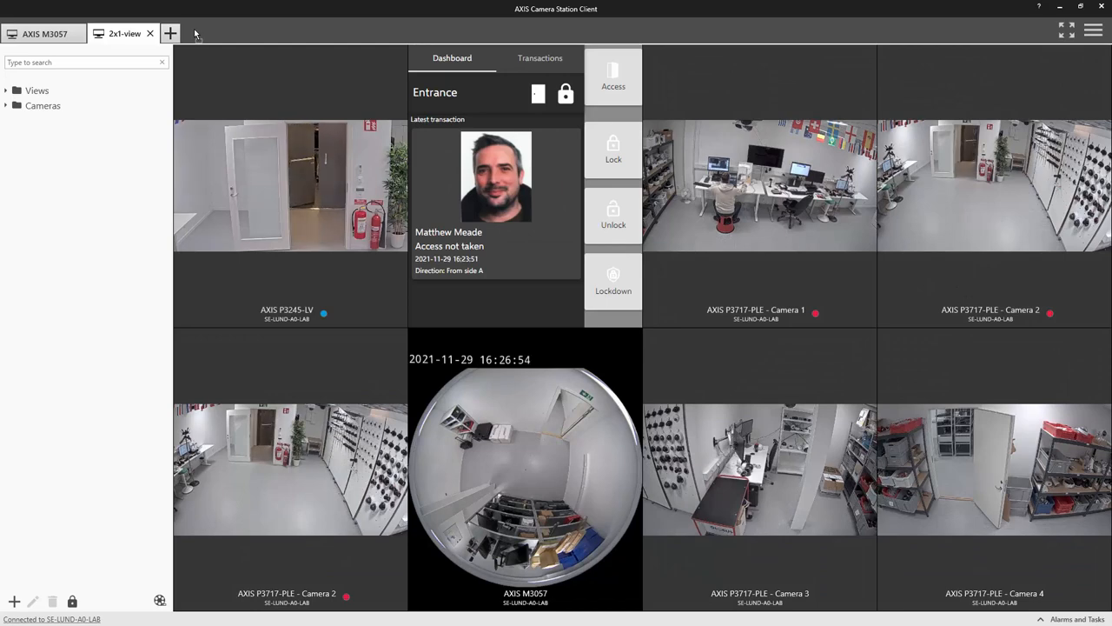
mouse_move(932, 5)
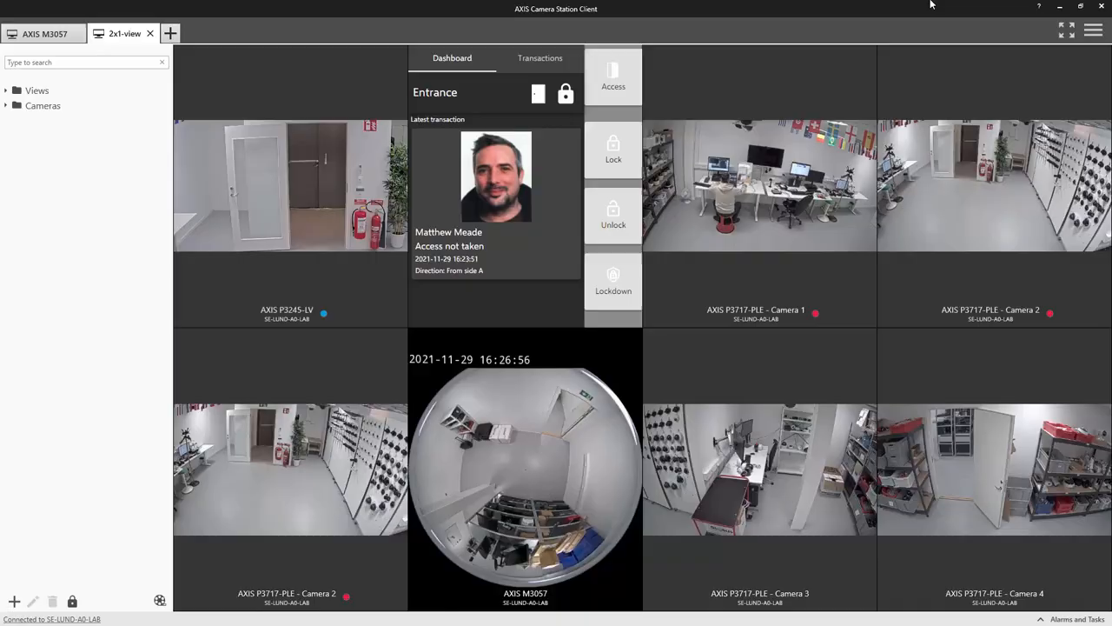
Open Inventory details for M3067 Carpark overview, showing 31-day continuous recording and device info.
left_click(61, 33)
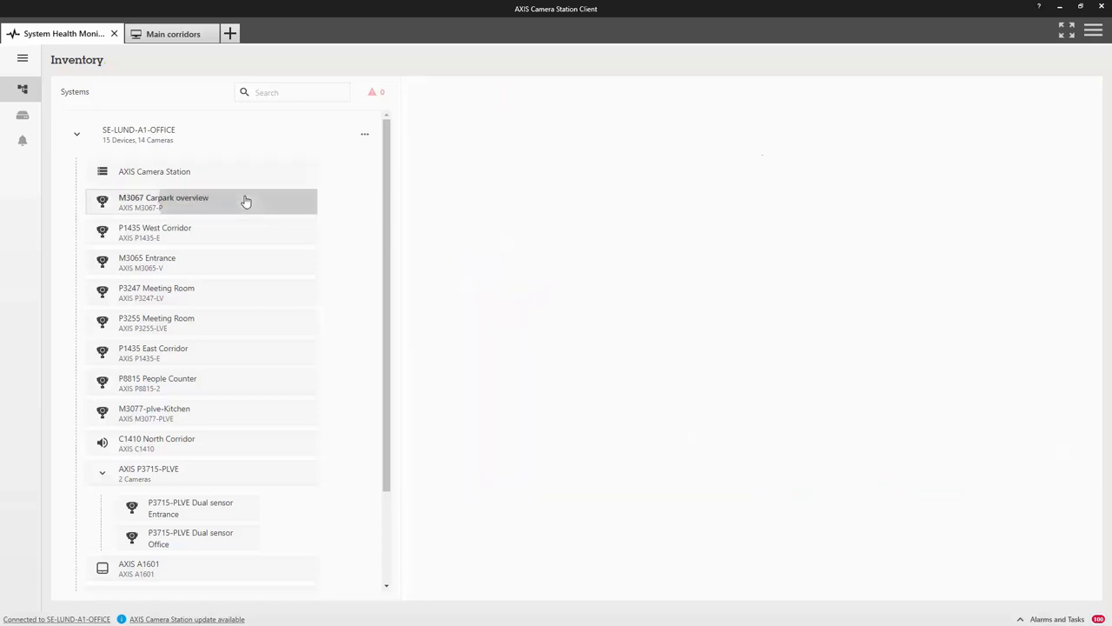
left_click(164, 202)
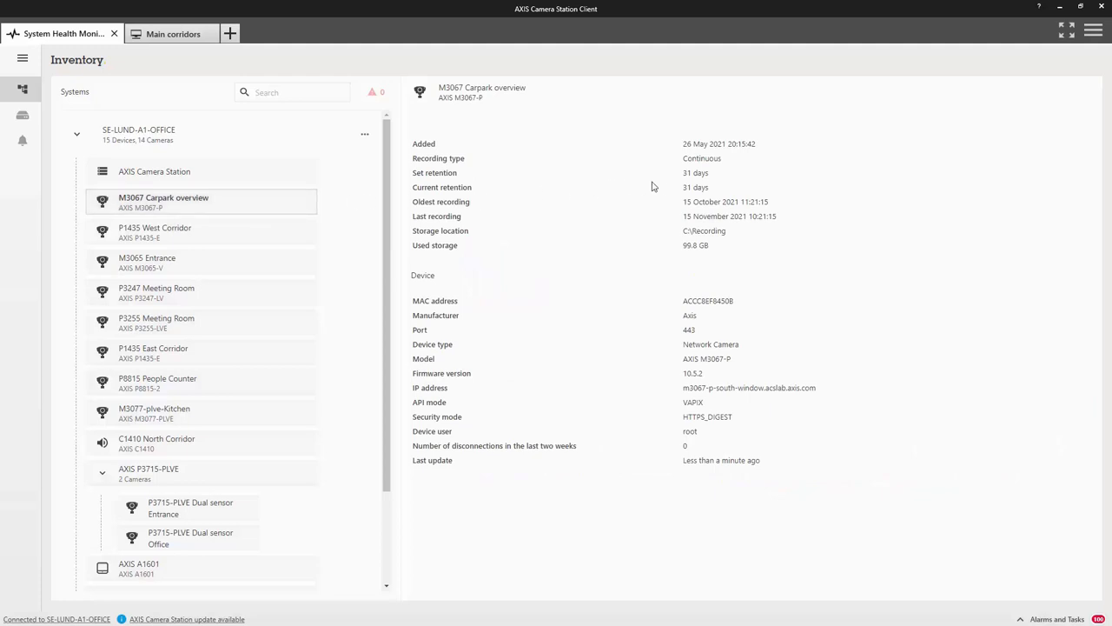
mouse_move(706, 200)
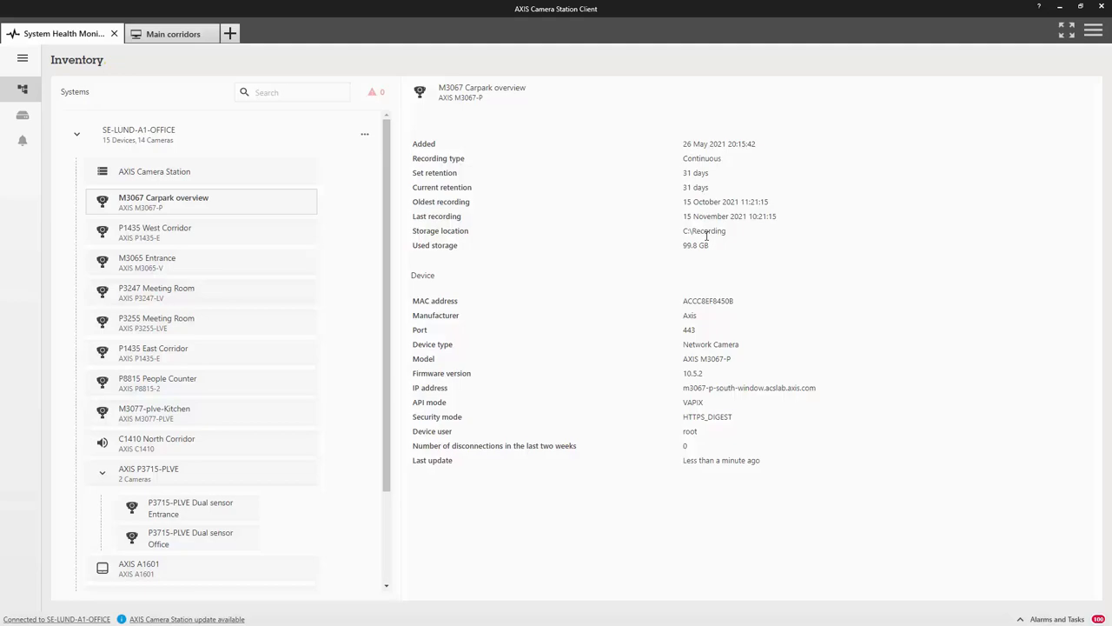
Show SE-LUND-A1-OFFICE storage: the 7.28 TB C:\Recording location with per-camera retention and usage.
left_click(22, 114)
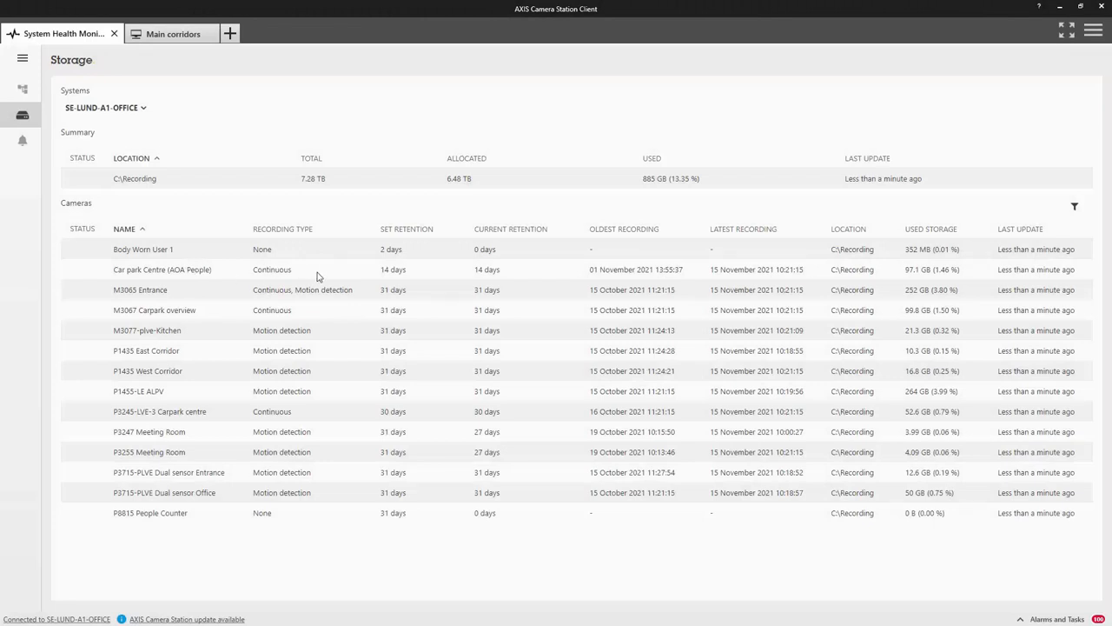
mouse_move(843, 285)
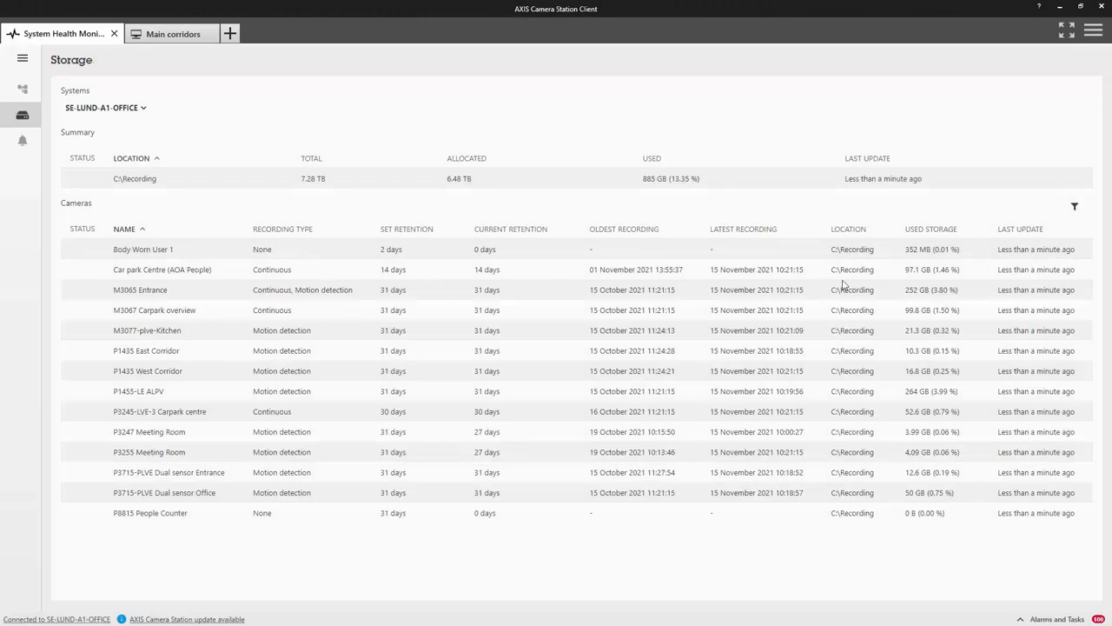
mouse_move(938, 279)
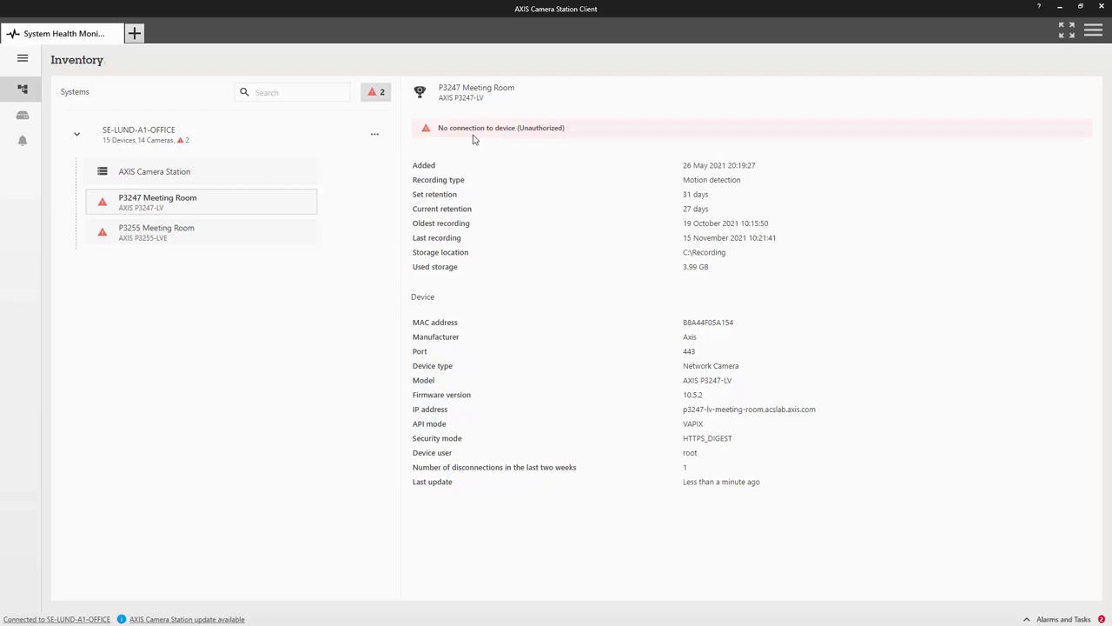
Scroll the SE-LUND-A0-LAB report down to storage per location and per-camera retention.
left_click(21, 140)
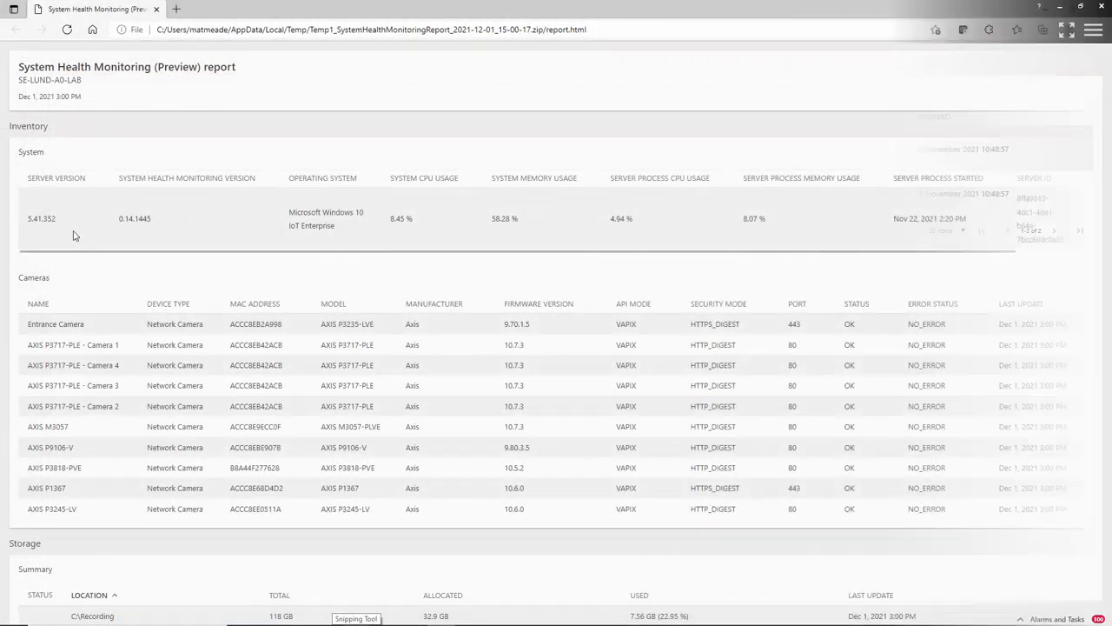
scroll("down", 3)
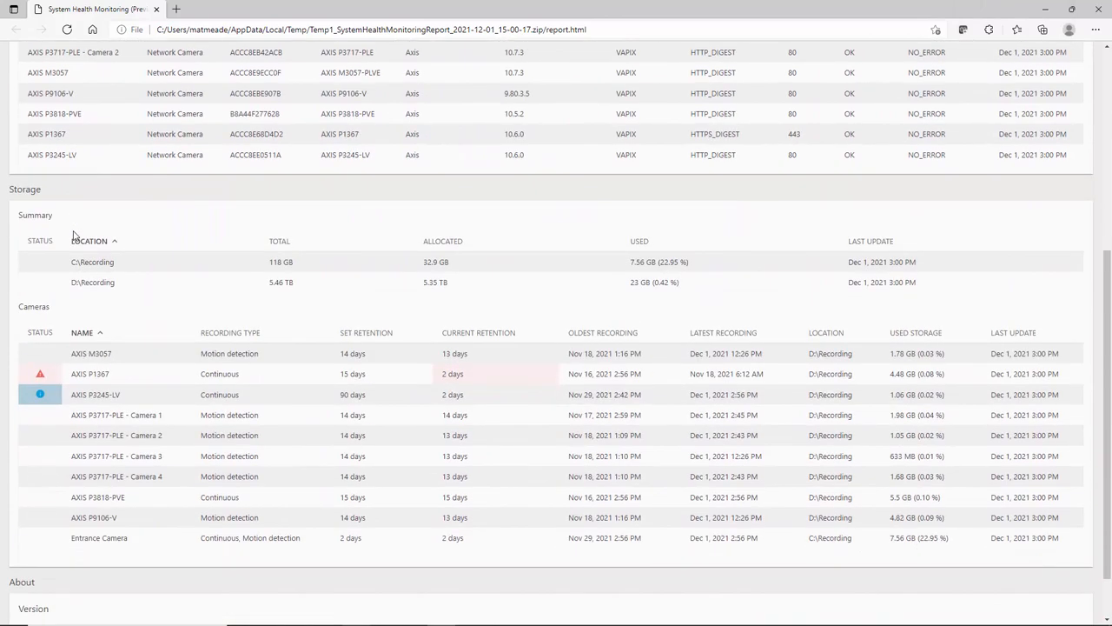
scroll("down", 3)
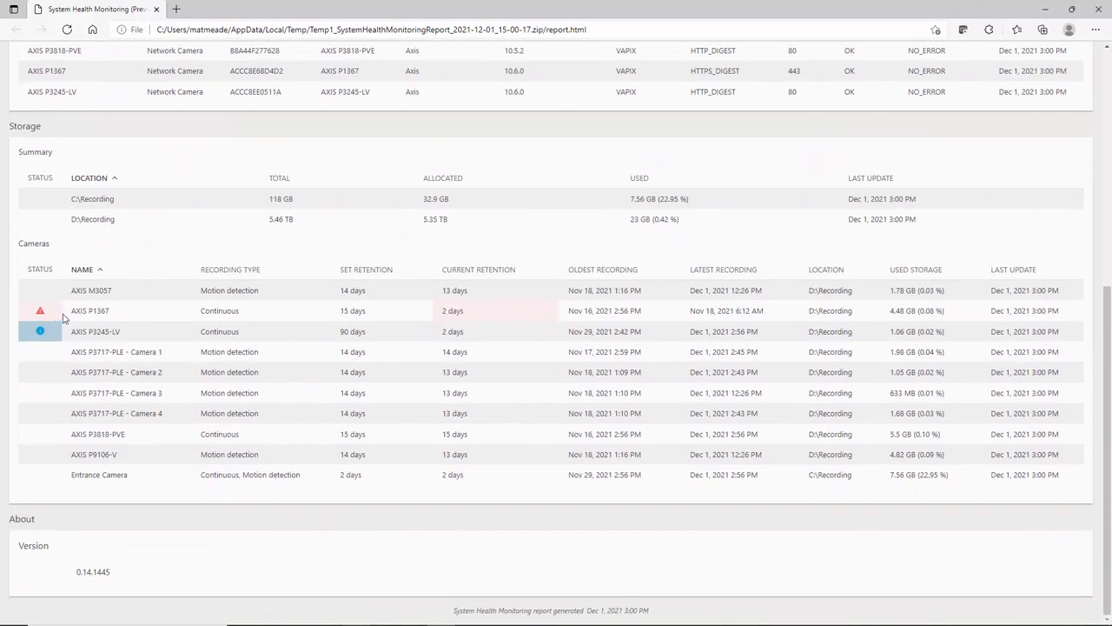